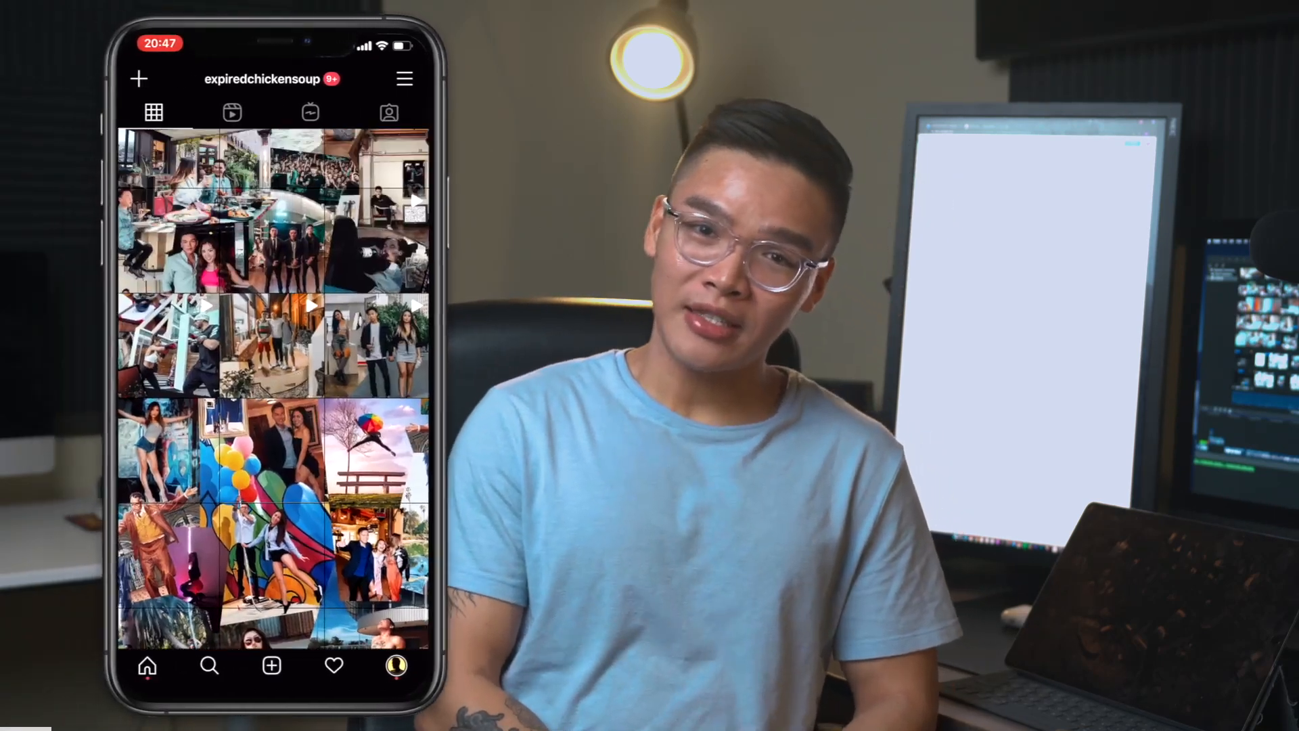
scroll(down, 3)
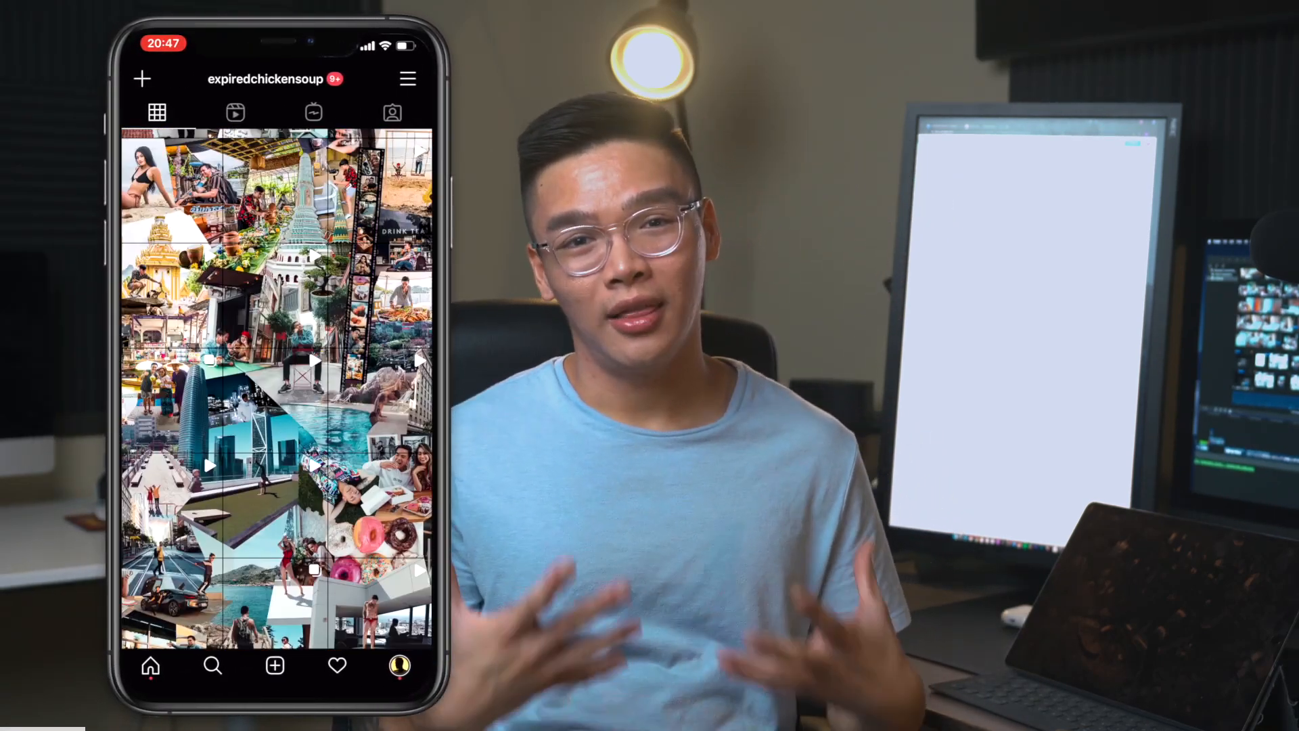